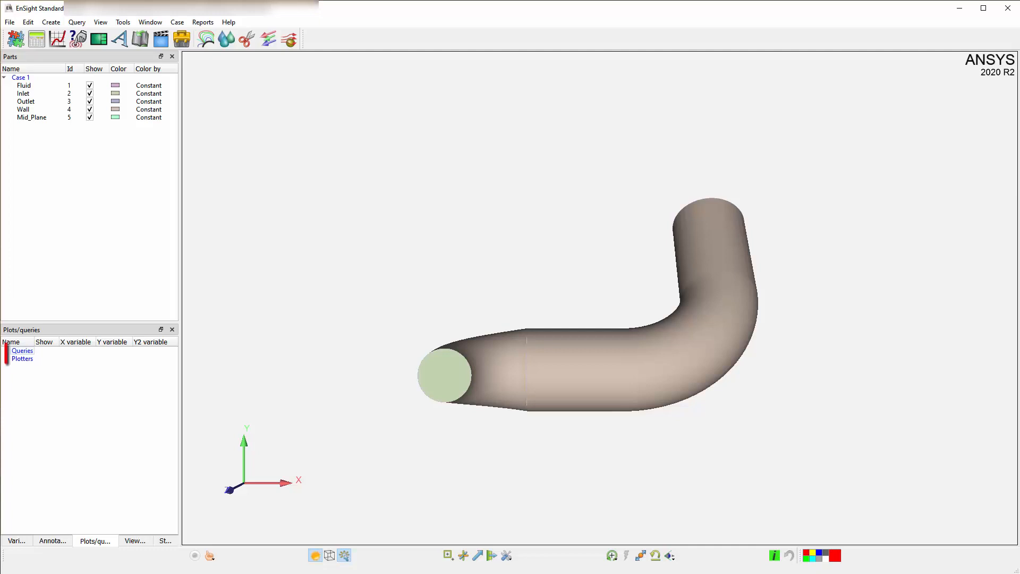
Browse the query Sample dropdown options, then show the Variables list with Coordinates, Time, Scalars and Vectors.
click(21, 350)
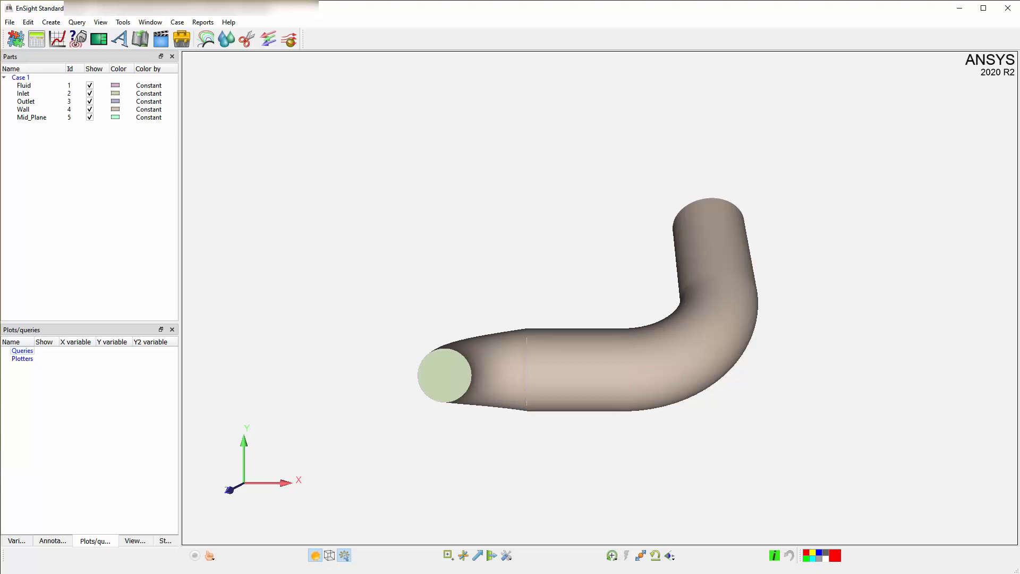
click(76, 341)
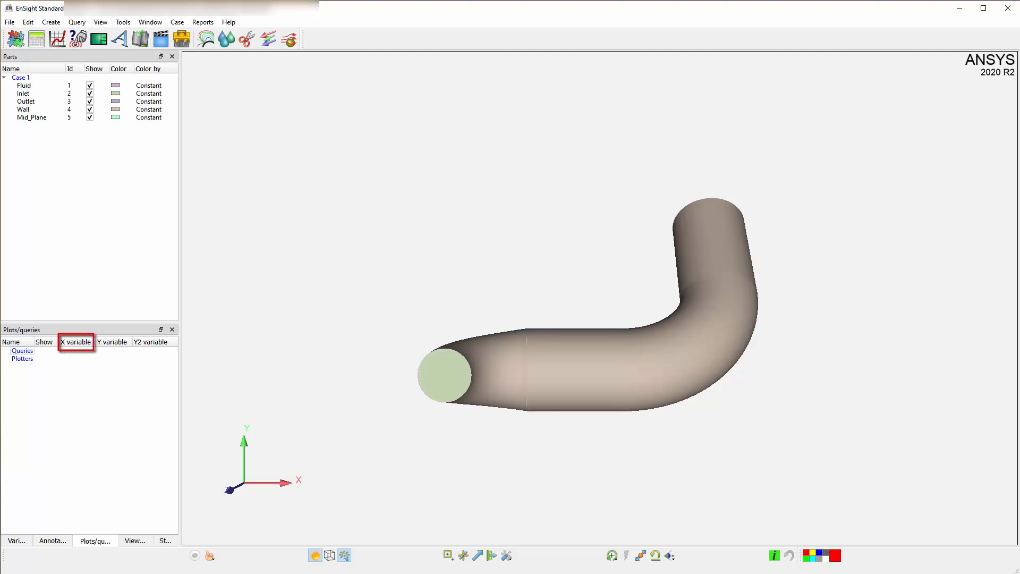
click(111, 341)
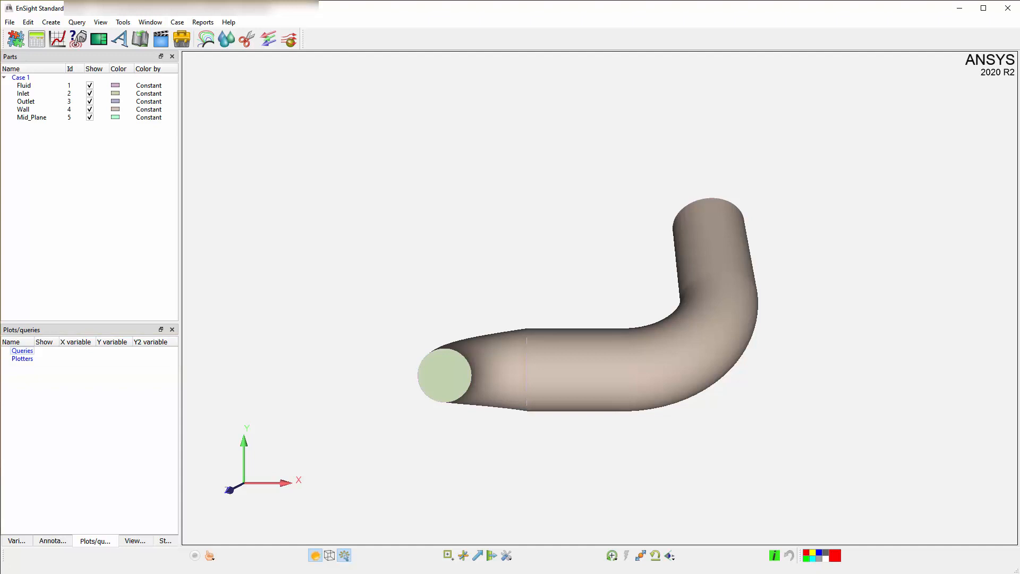
click(21, 350)
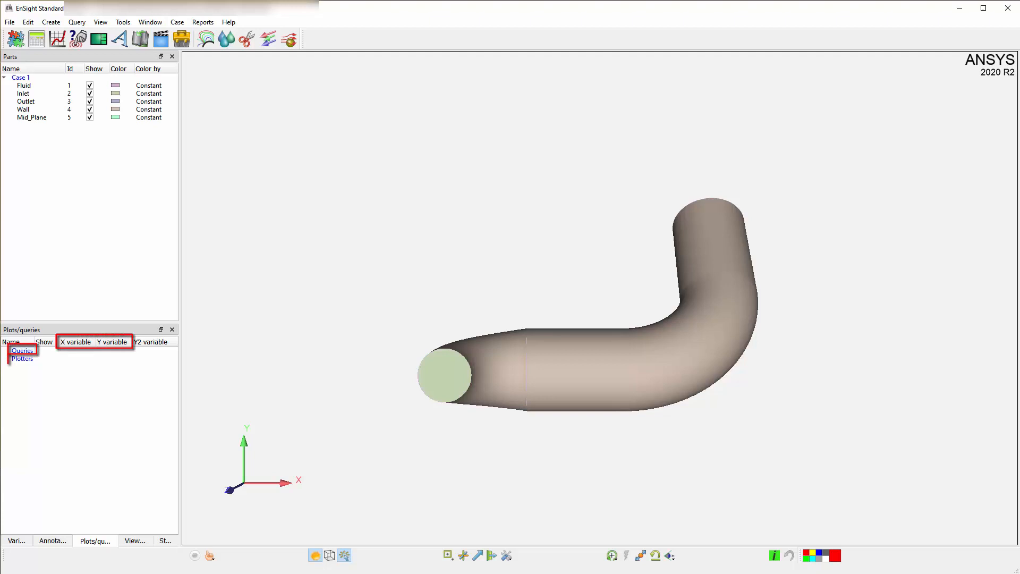
click(23, 358)
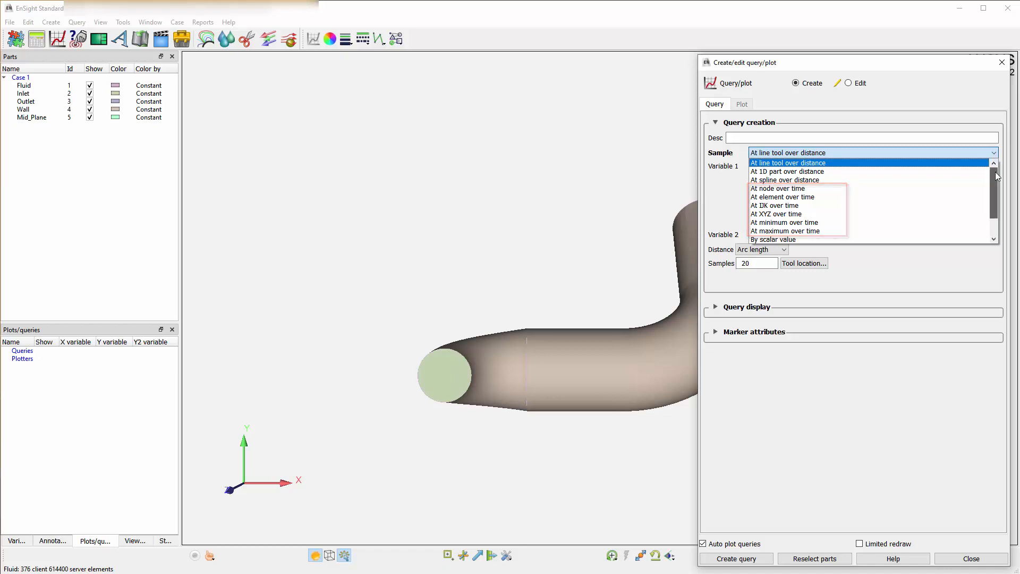
scroll(down, 3)
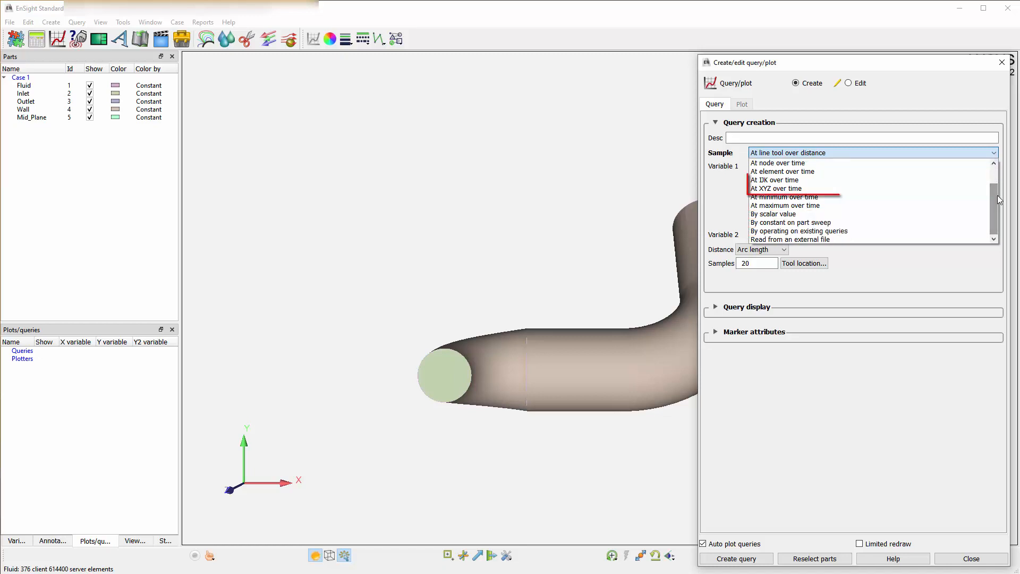
mouse_move(775, 184)
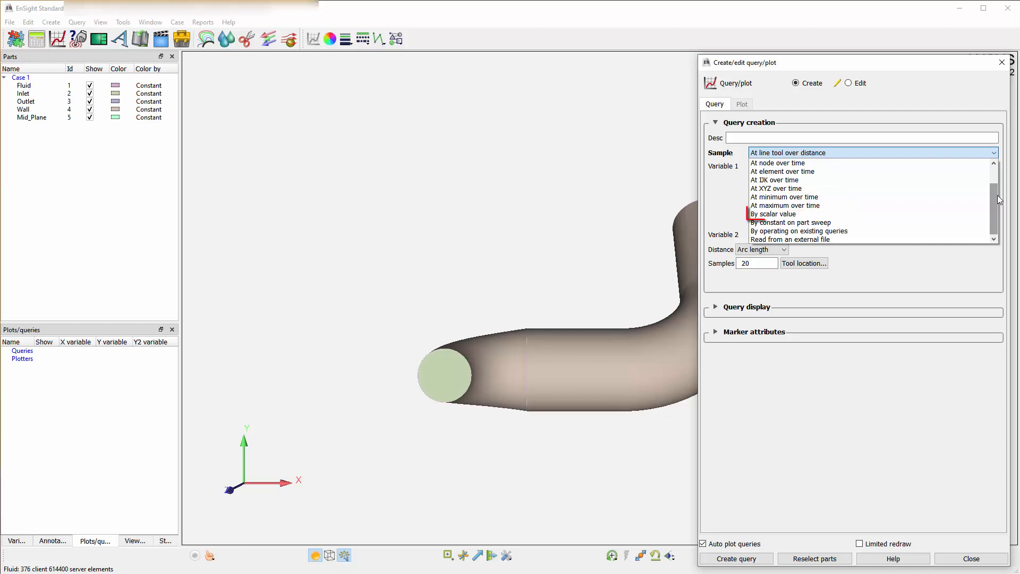
mouse_move(773, 214)
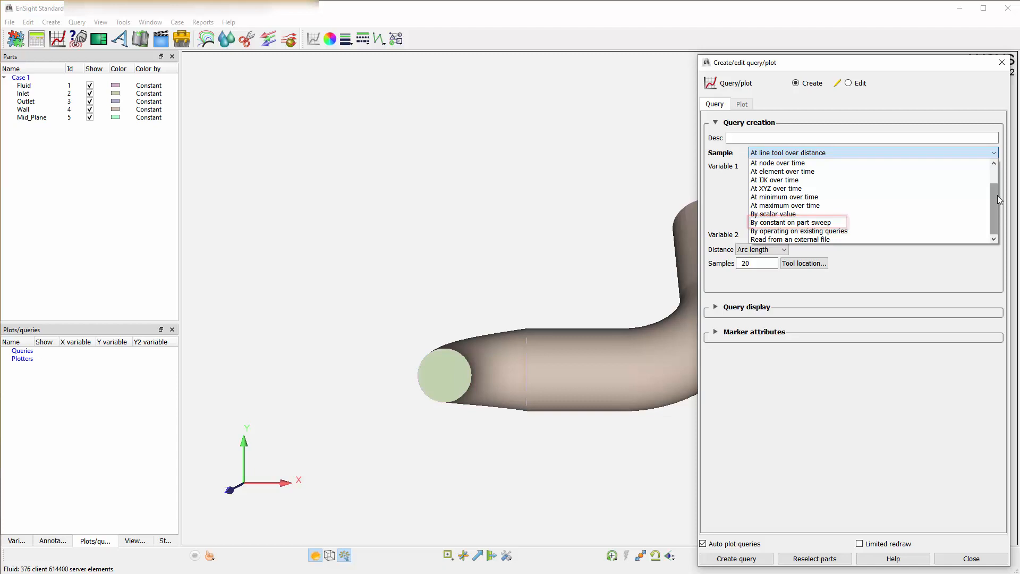
mouse_move(799, 231)
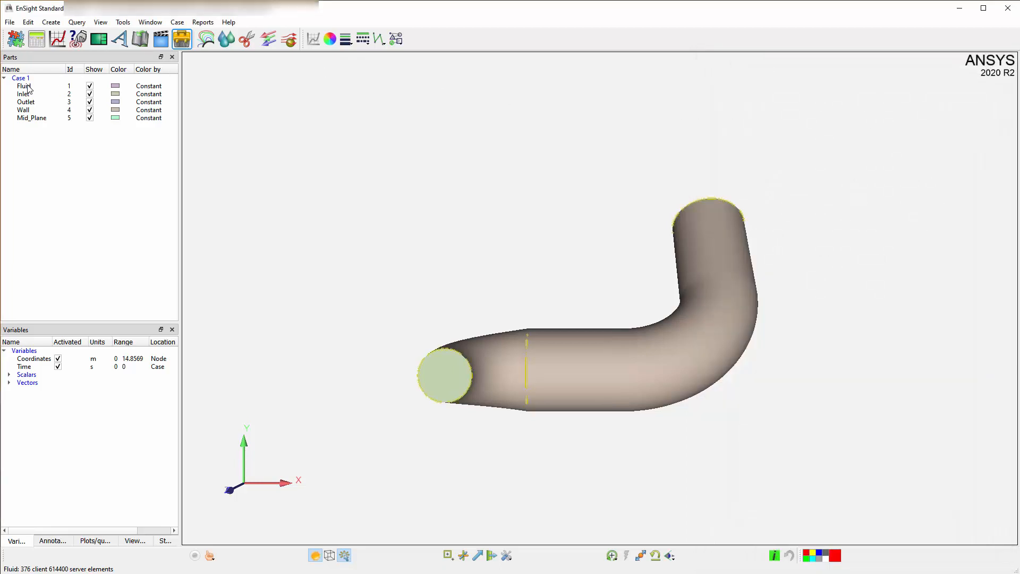
Cut the Fluid part with an X clip plane coloured by Velocity, showing a velocity legend.
right_click(24, 85)
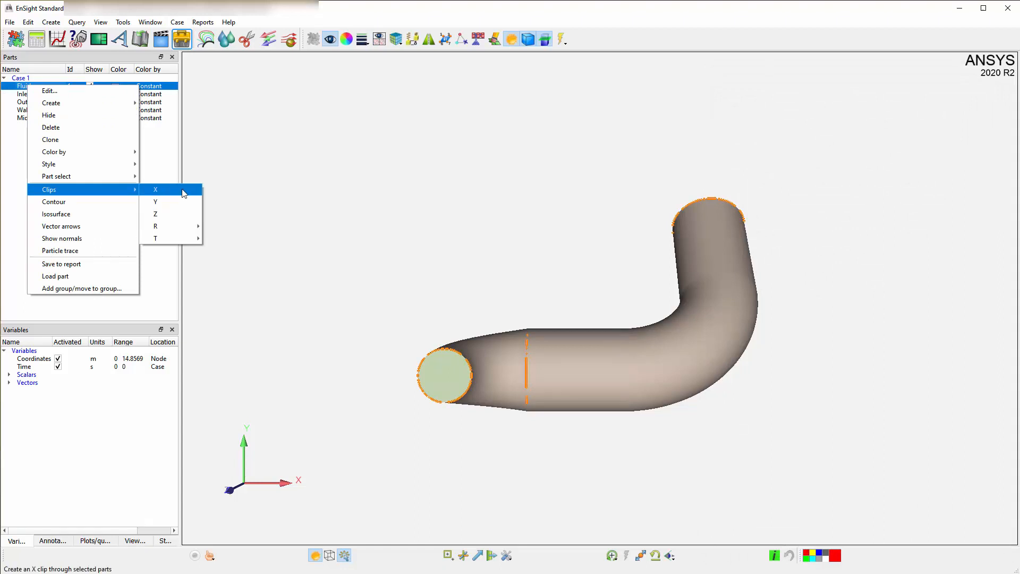
click(155, 189)
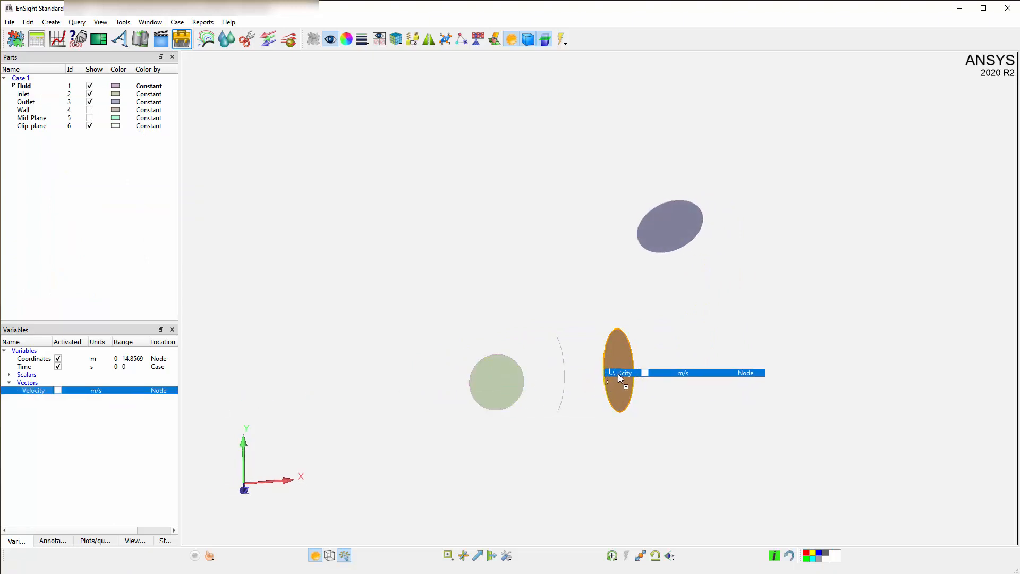
right_click(31, 126)
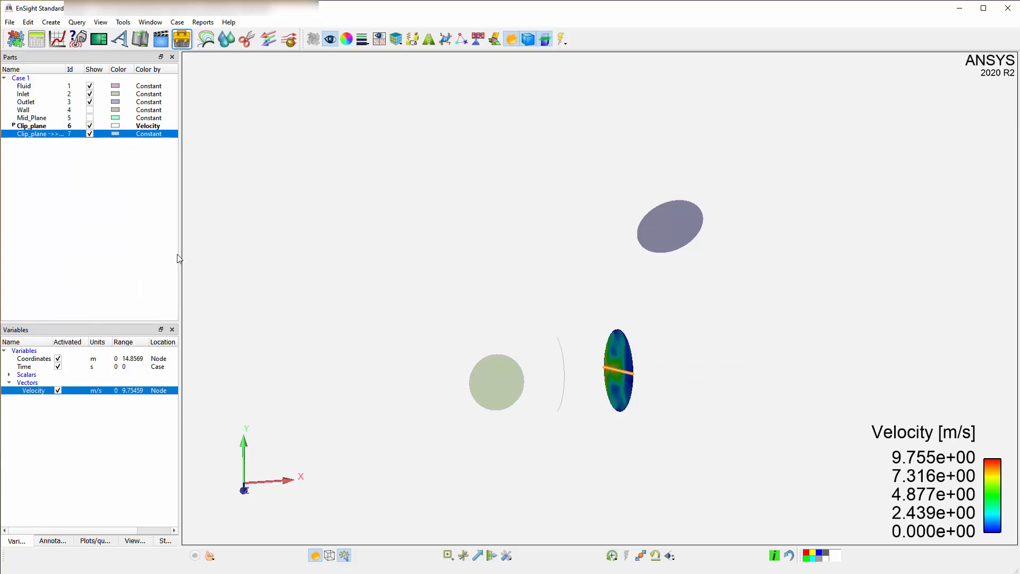
Query the Y clip line to produce a Velocity vs Distance plot.
right_click(619, 370)
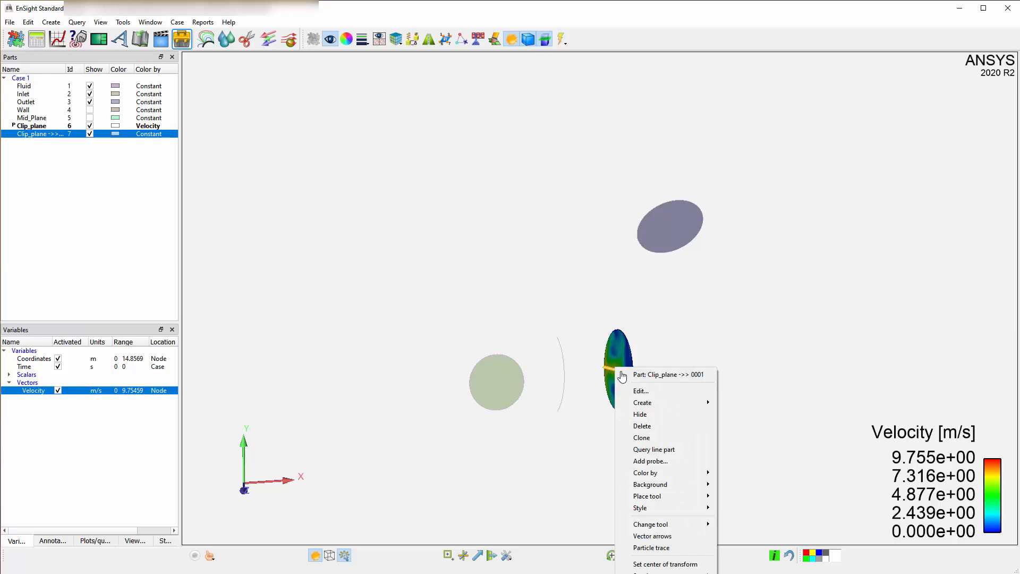
click(645, 472)
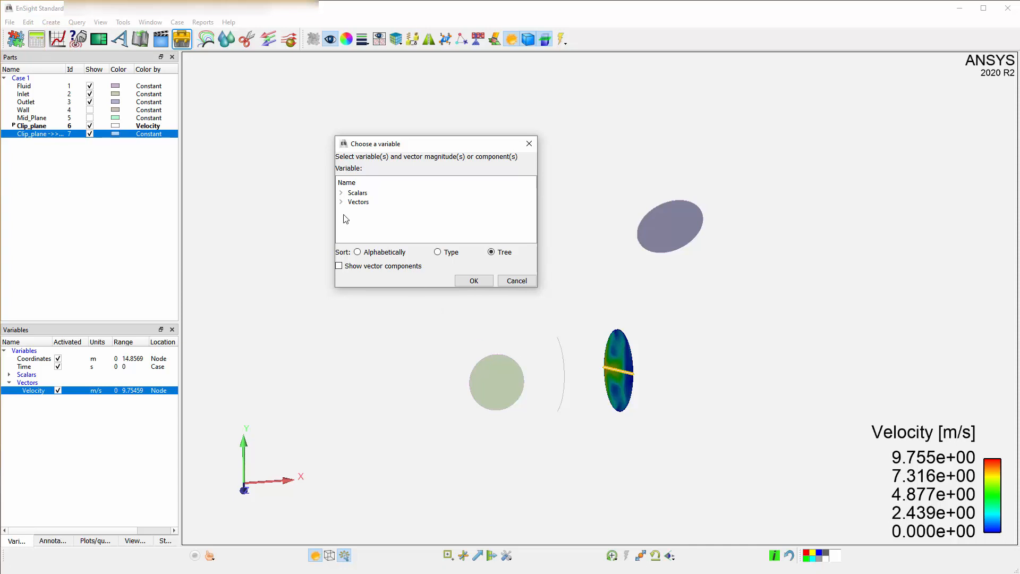
click(341, 202)
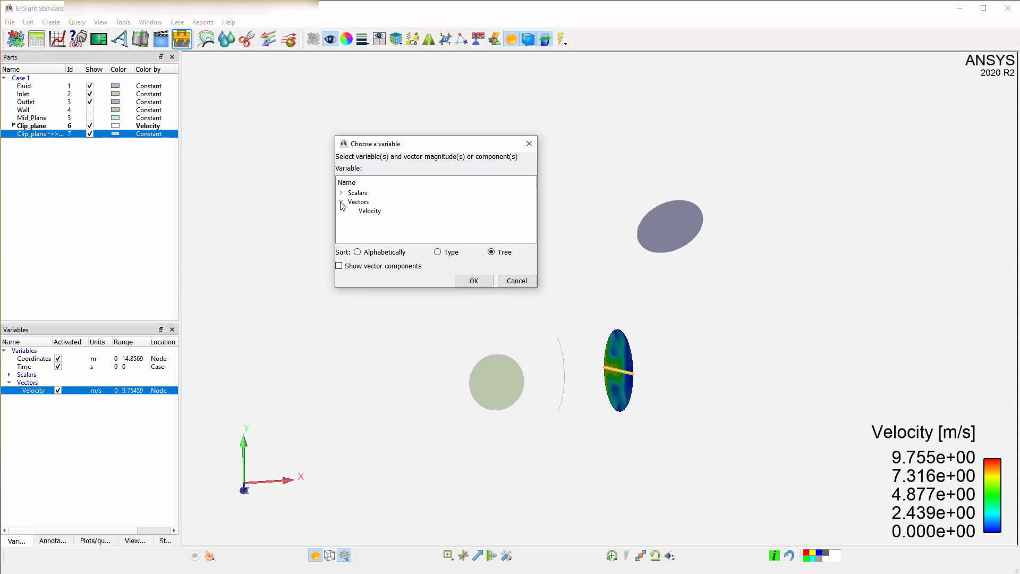
click(368, 210)
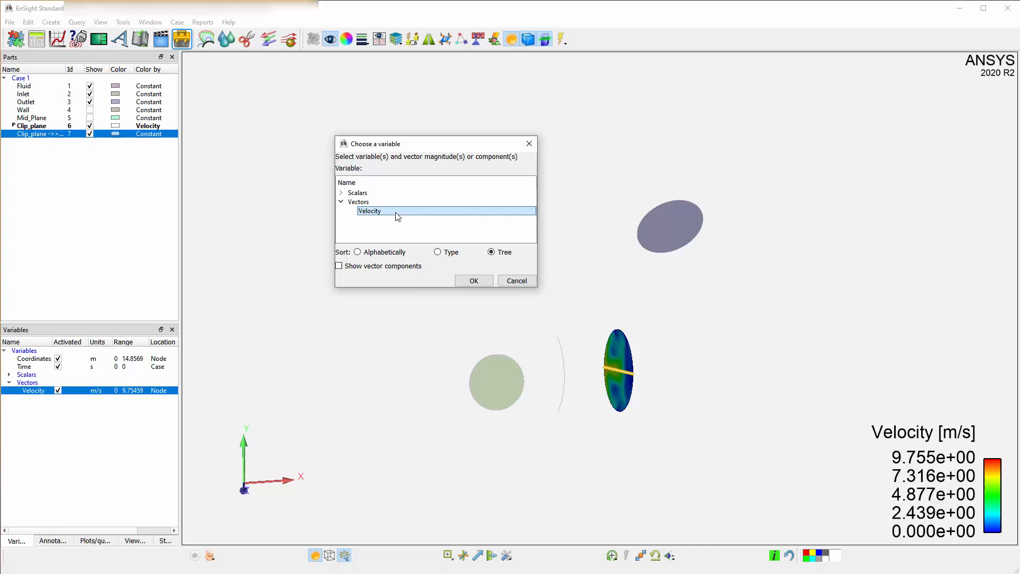
click(474, 281)
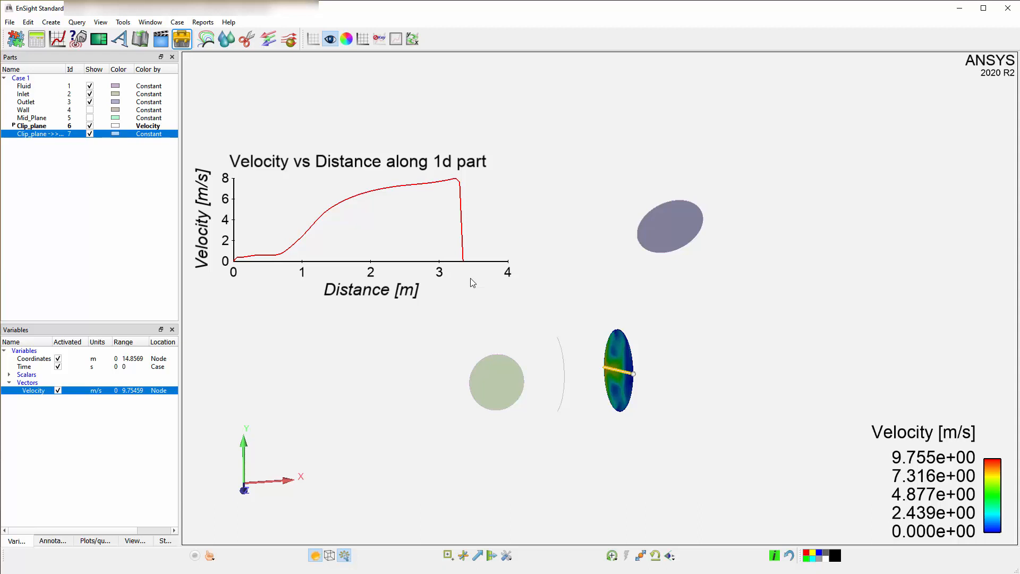
click(57, 39)
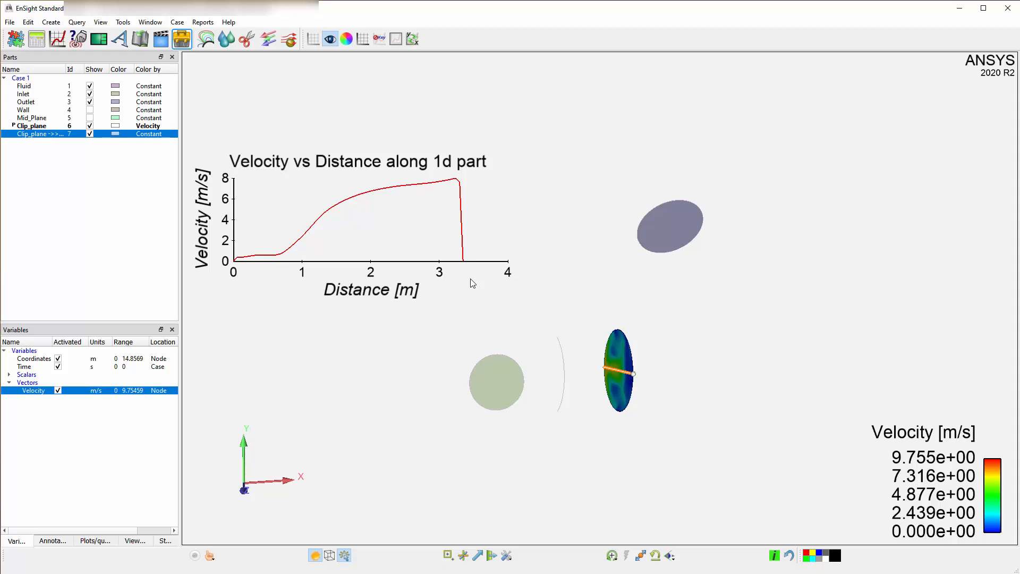
Show the Plots/queries list and edit the Velocity-along-1D-part query.
click(95, 540)
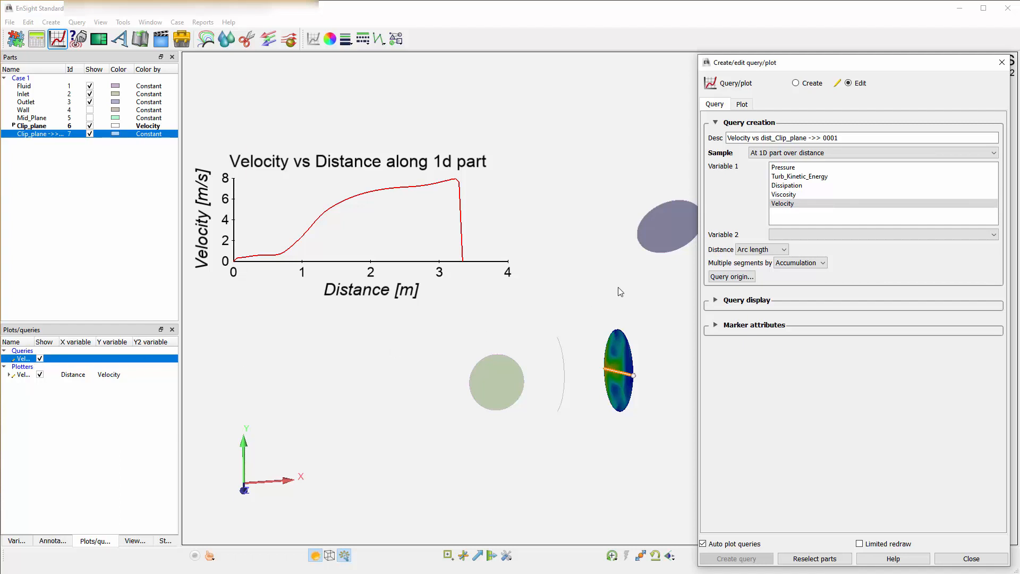
Measure the plot's distance as Z from origin, spanning about -5 to -1 m.
click(784, 249)
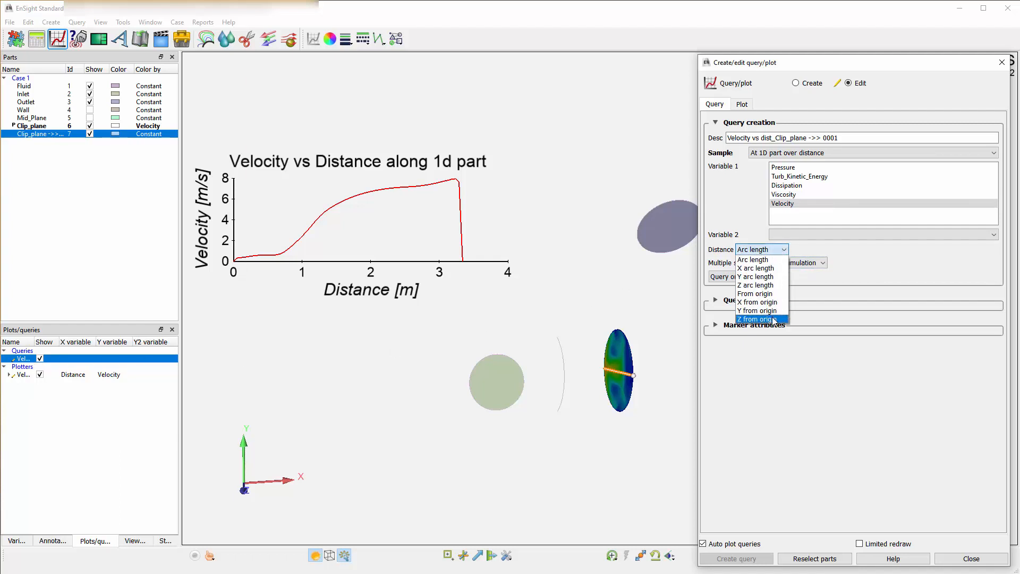
click(757, 319)
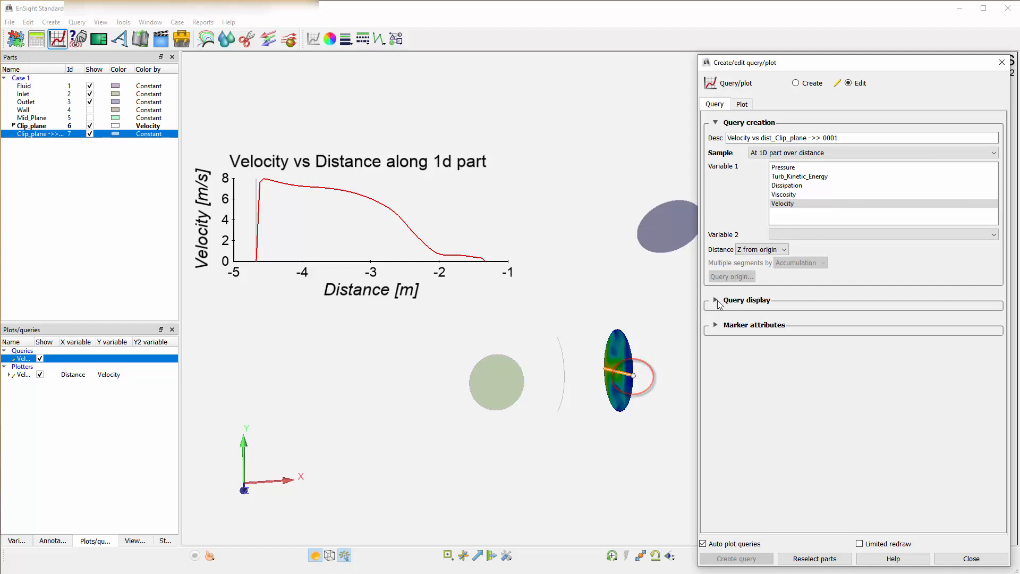
Reveal the query's display options (legend title, scales, line width) and marker attributes.
click(714, 300)
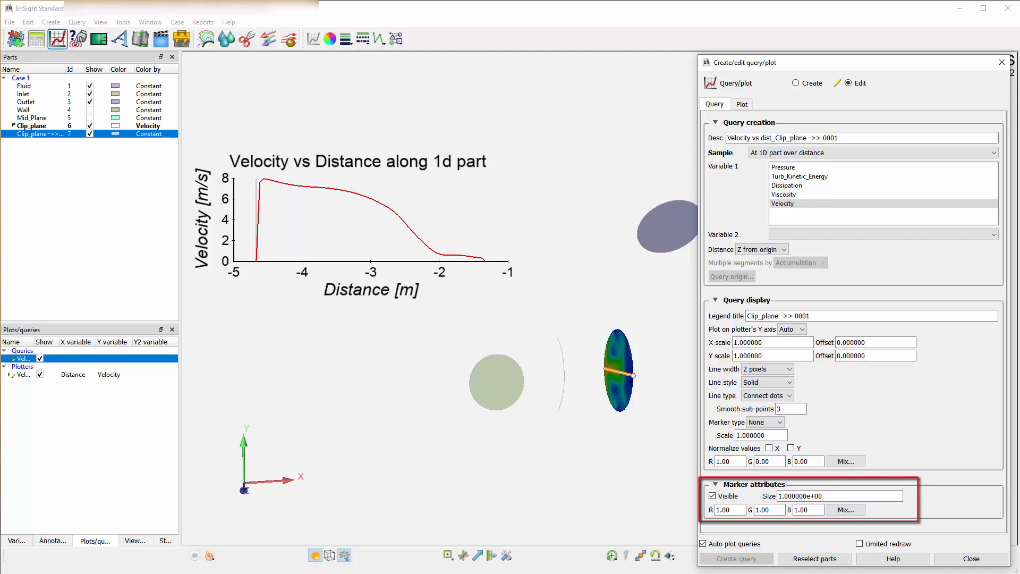
mouse_move(702, 532)
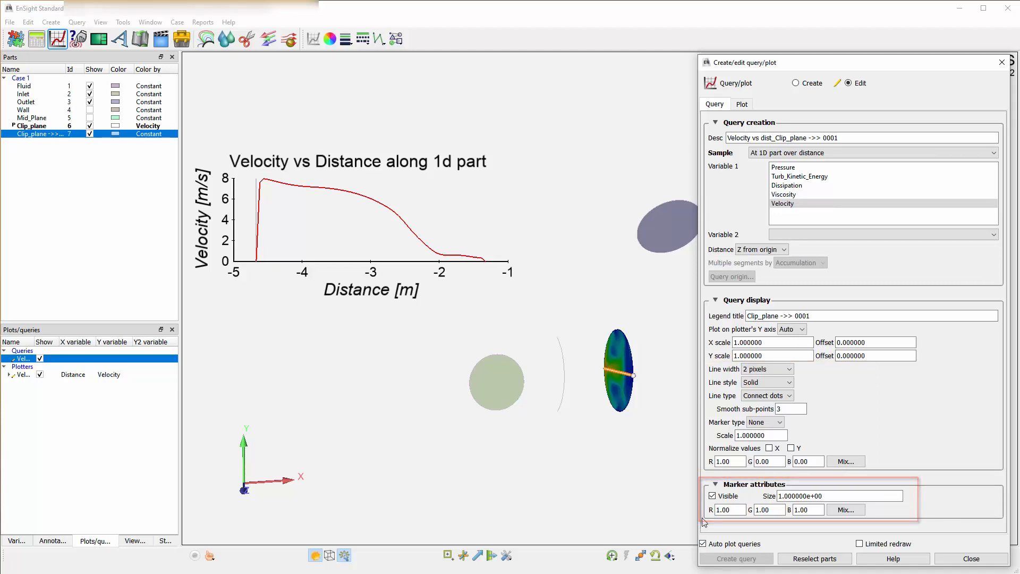
Leave the query marker Visible checked and close the query editor.
click(712, 496)
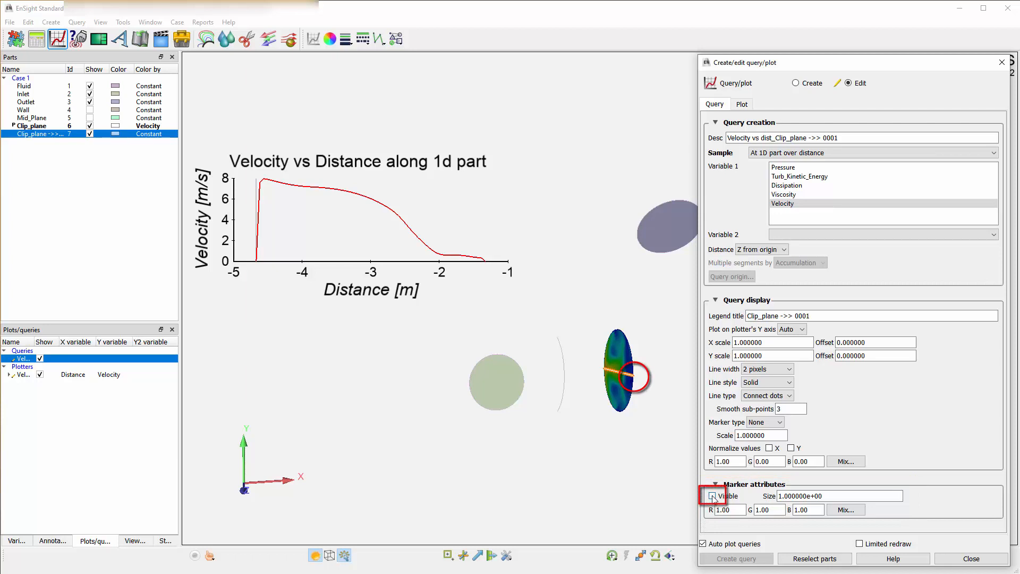
click(714, 496)
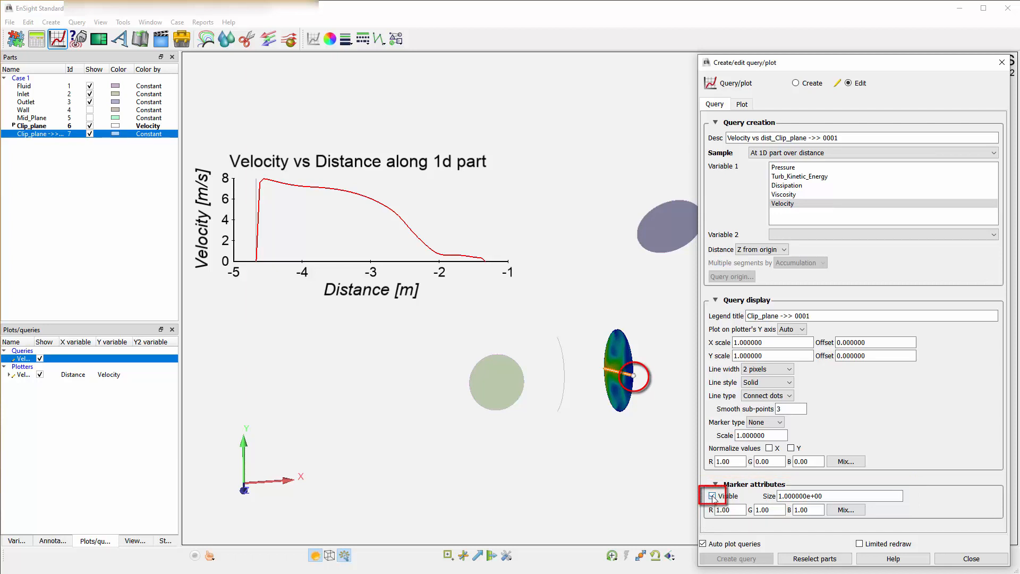
click(714, 497)
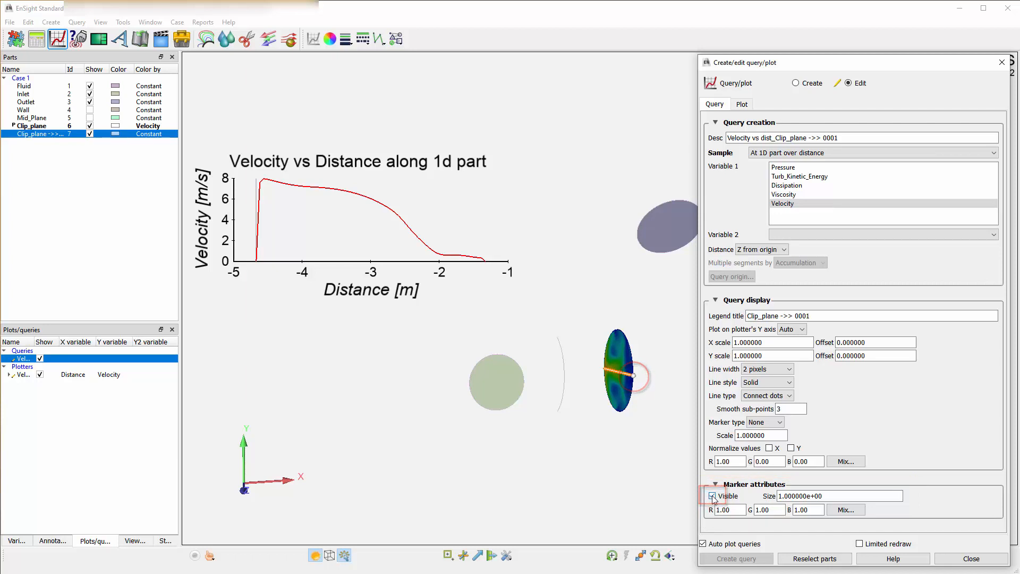
click(712, 496)
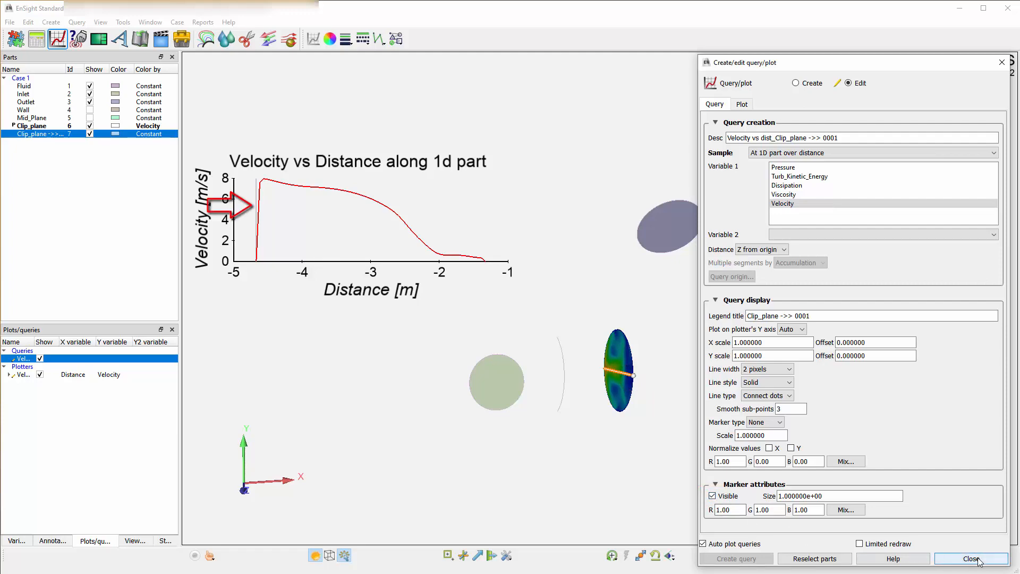
click(970, 558)
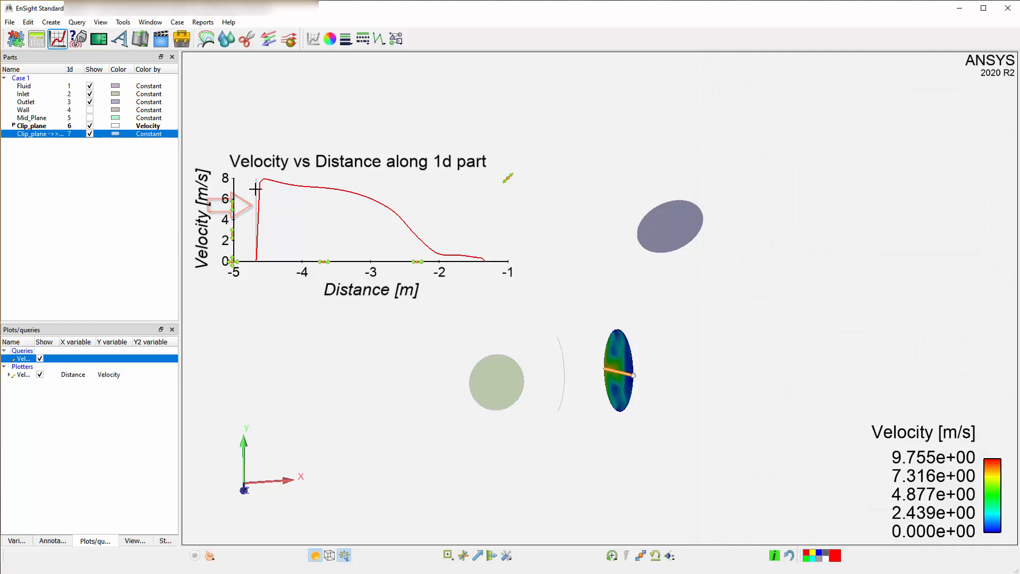